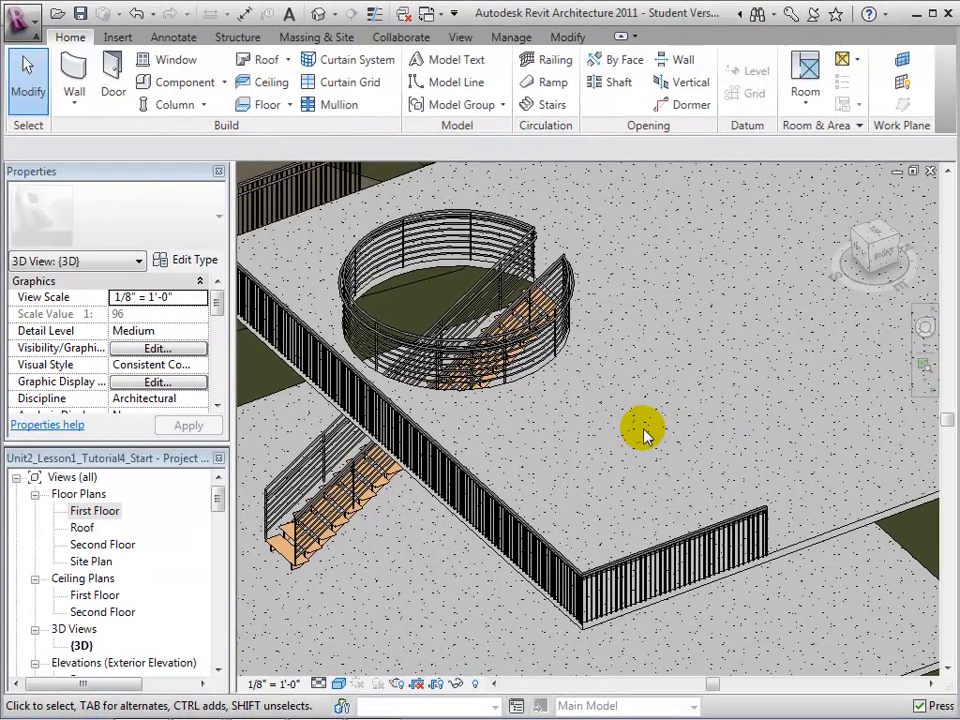
mouse_move(615, 438)
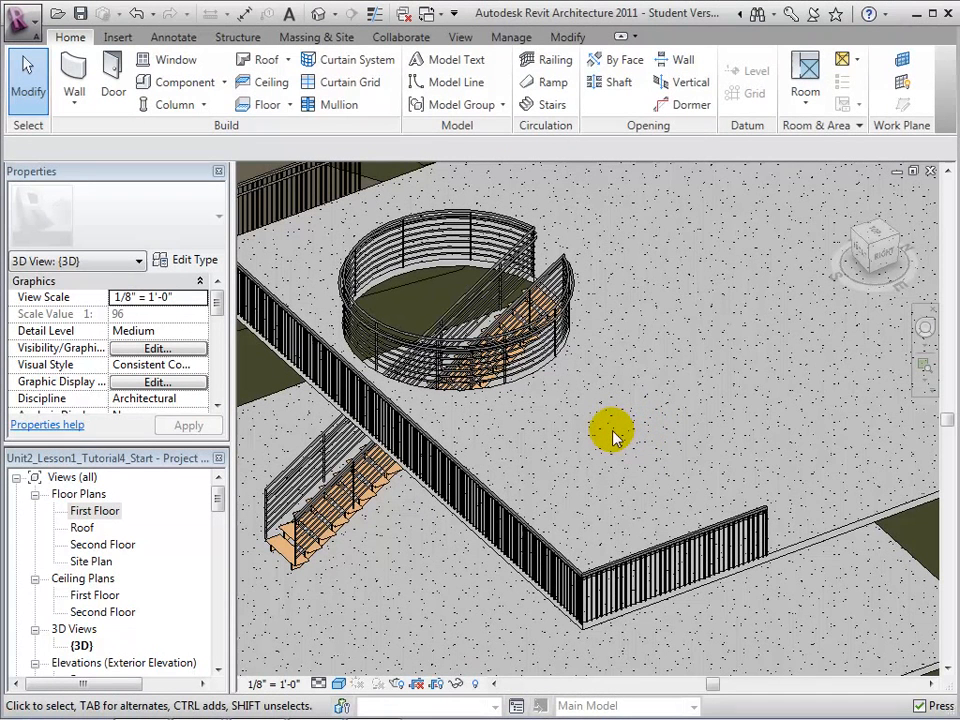
mouse_move(635, 418)
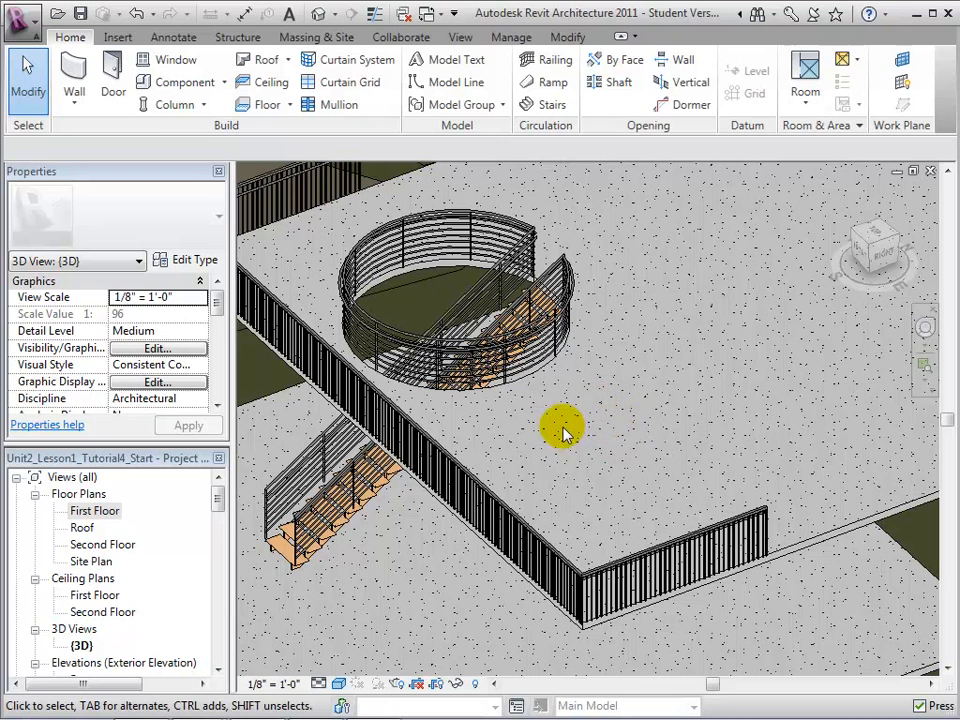
On the Second Floor plan, place an Electric_Lift 1000 x 880mm to the right of the circular stair
left_click(290, 570)
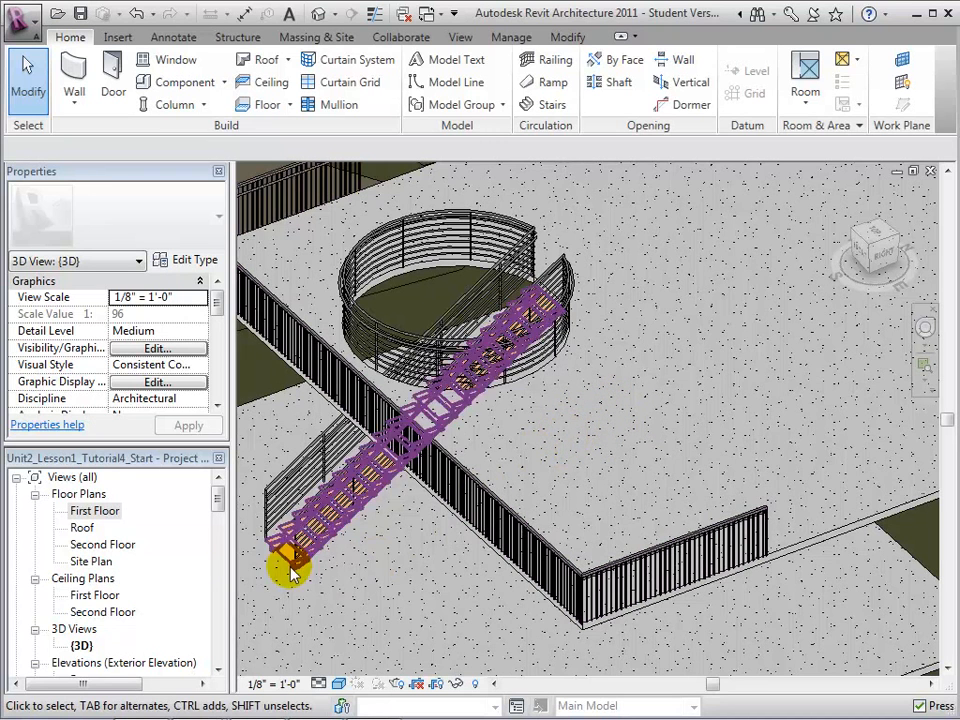
double_click(104, 543)
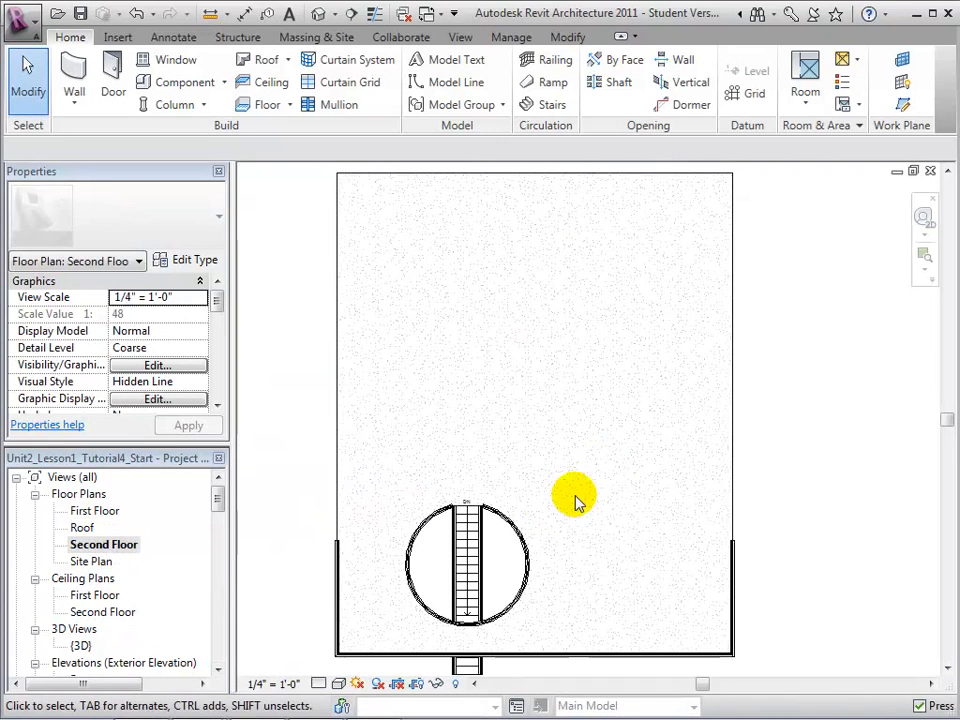
mouse_move(180, 105)
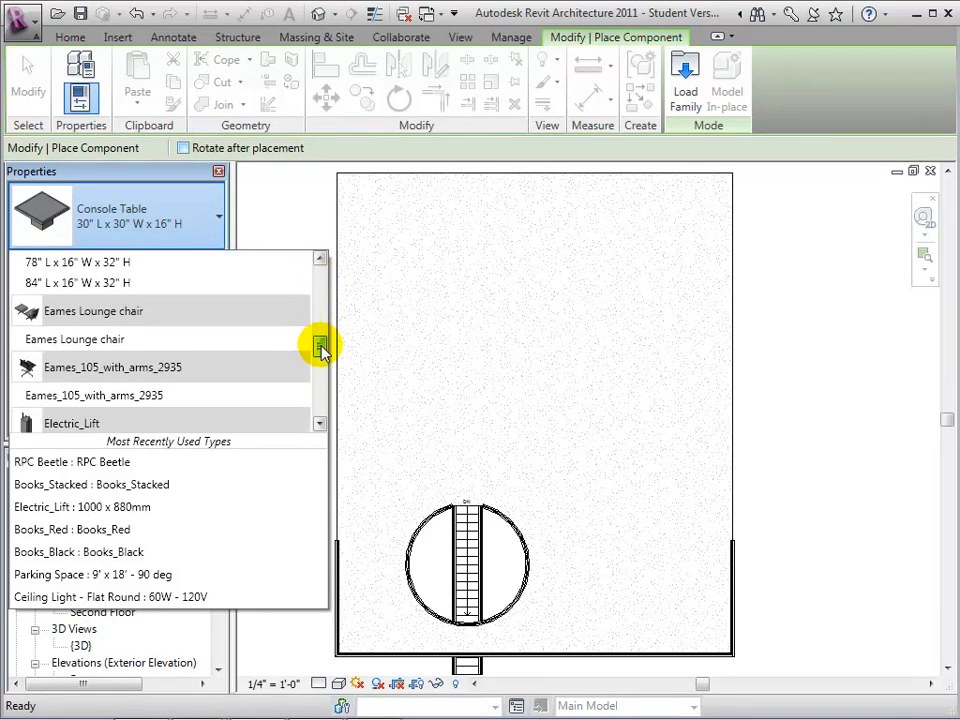
scroll("down", 3)
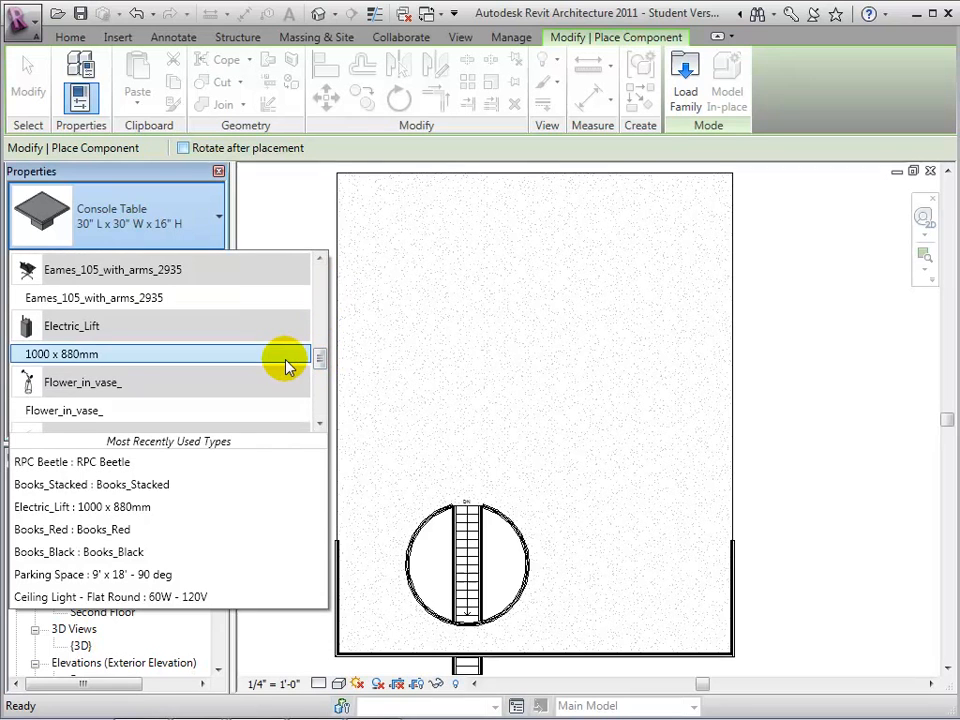
mouse_move(300, 333)
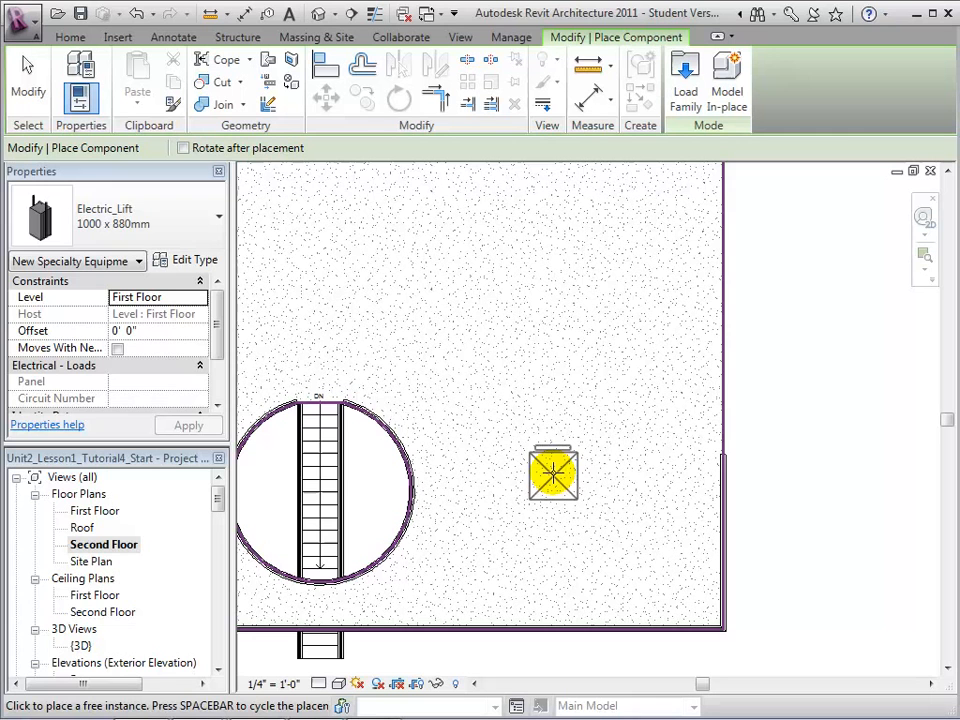
left_click(553, 472)
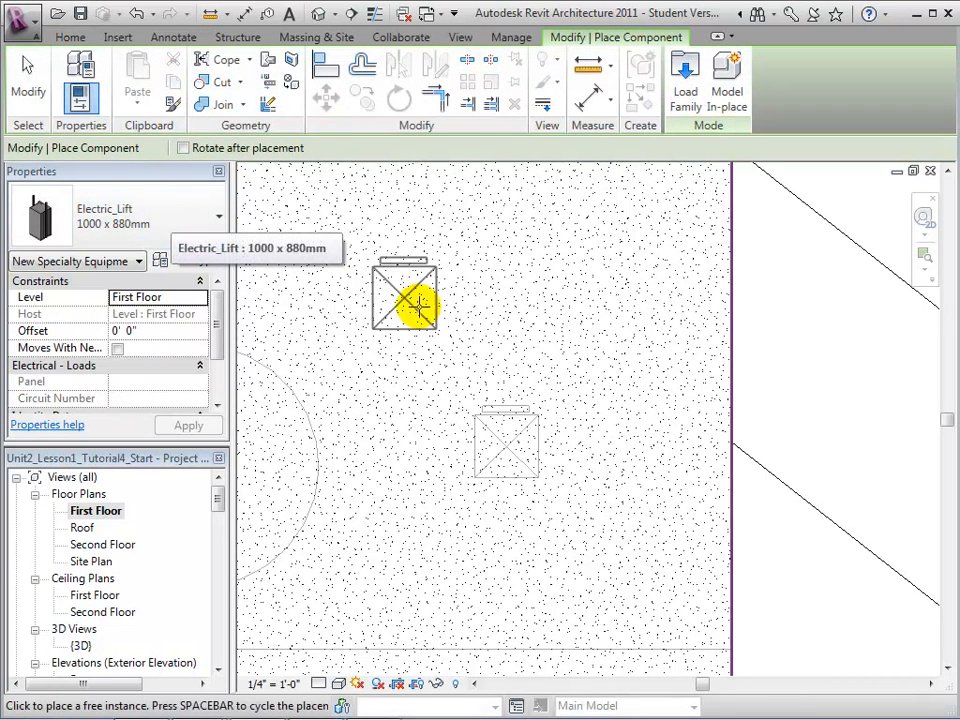
mouse_move(505, 445)
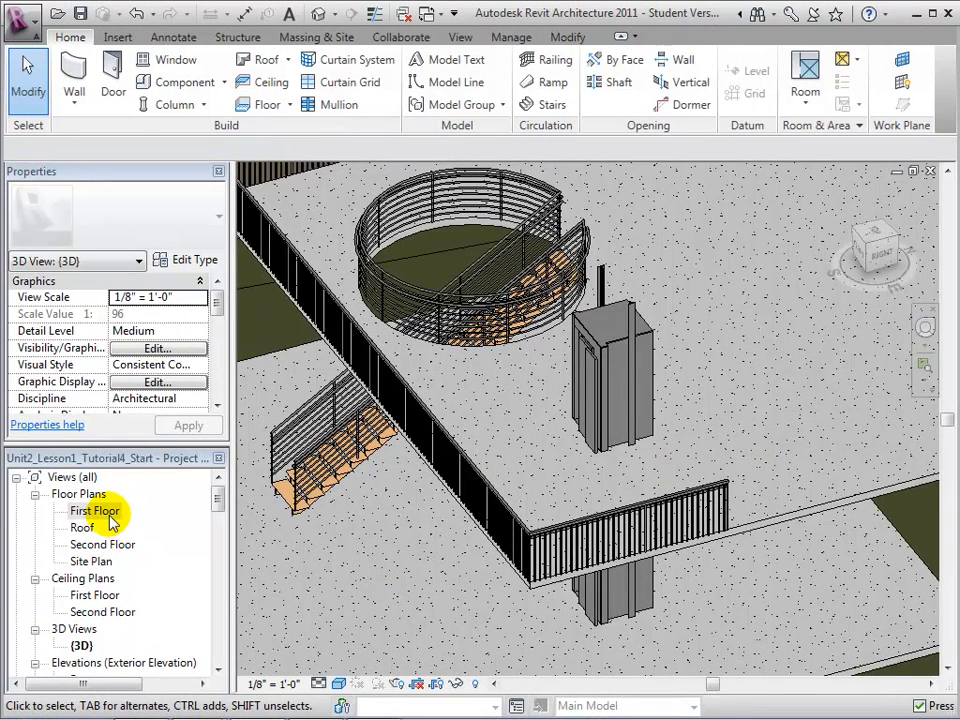
On First Floor, wall in the lift up to Roof on Finish Face: Exterior, then view Second Floor
double_click(95, 511)
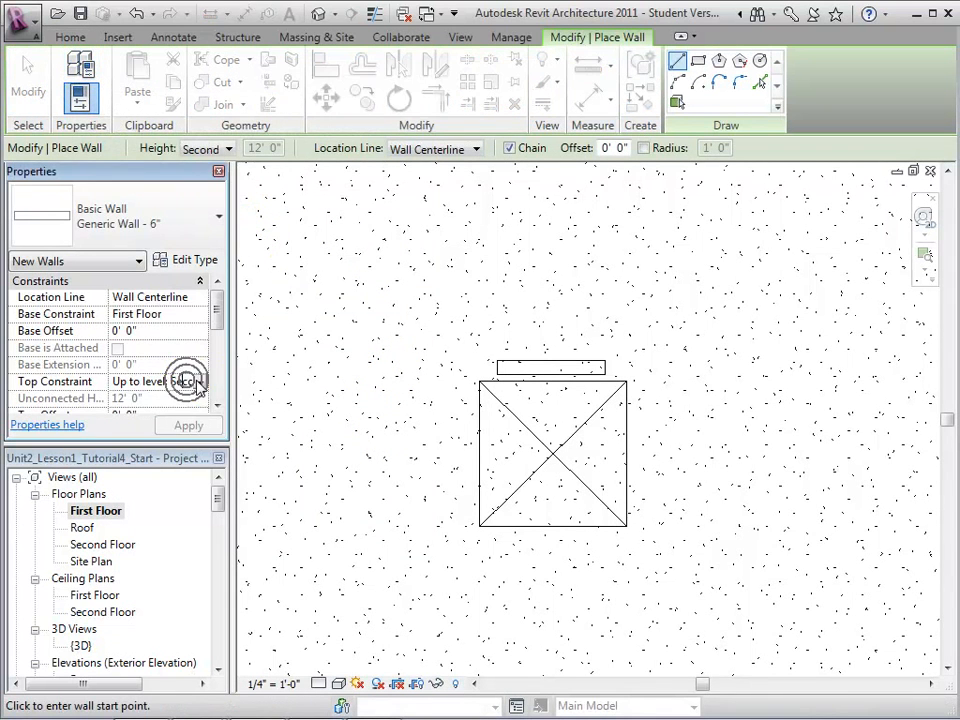
left_click(200, 382)
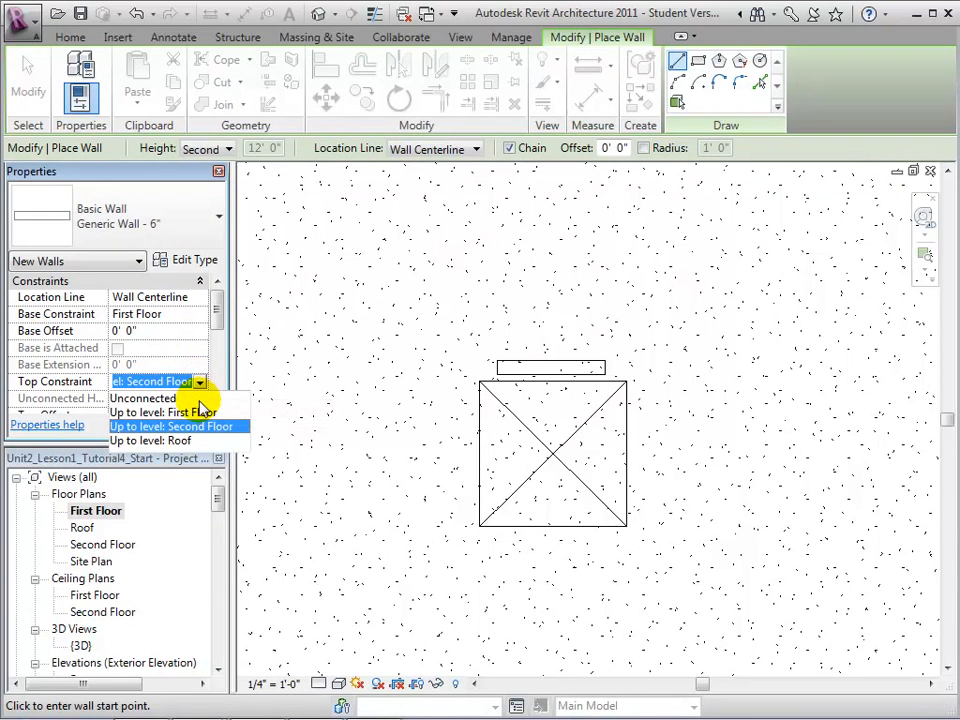
left_click(150, 440)
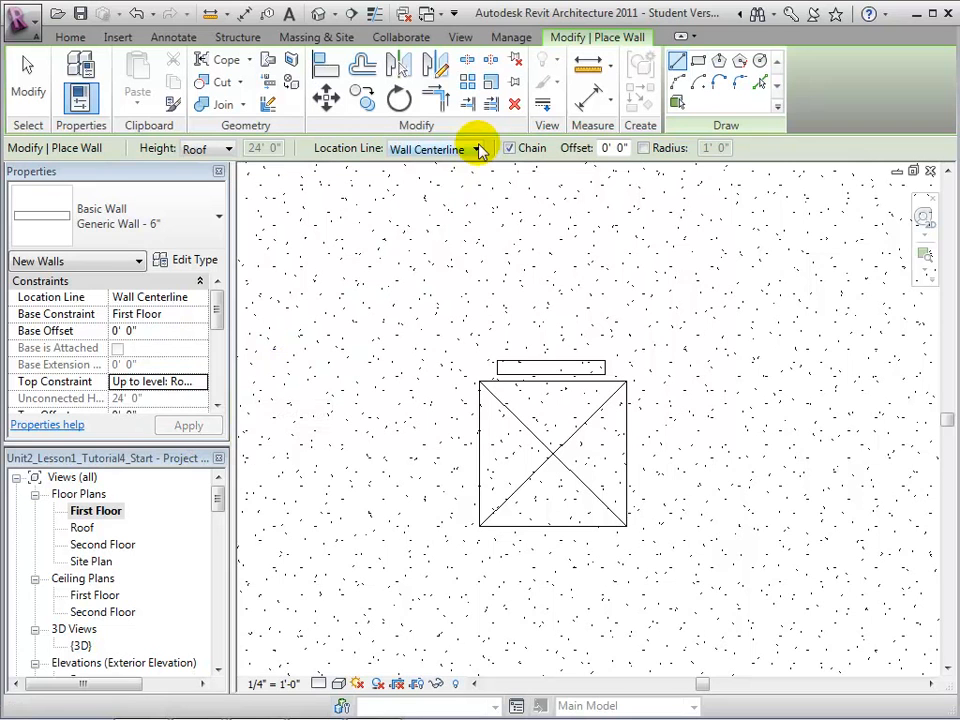
left_click(476, 148)
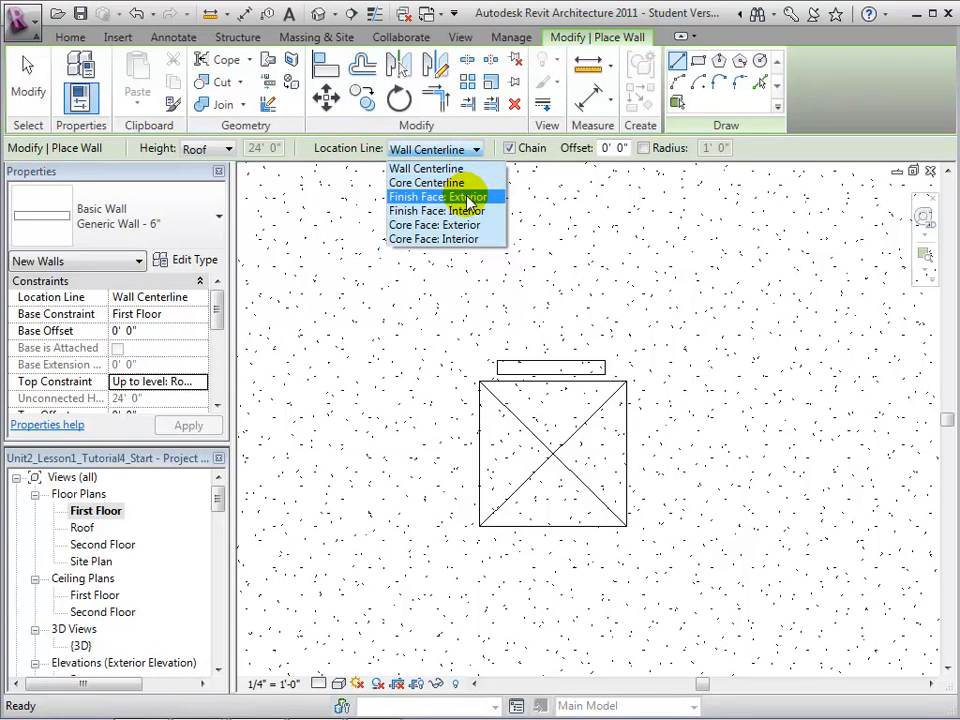
left_click(437, 211)
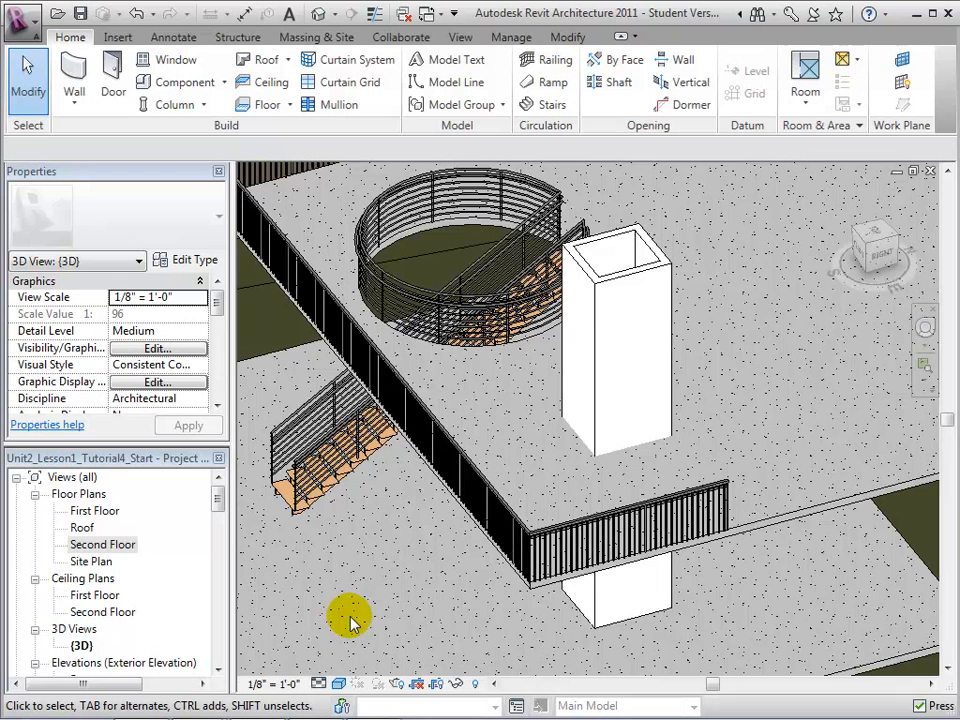
double_click(102, 544)
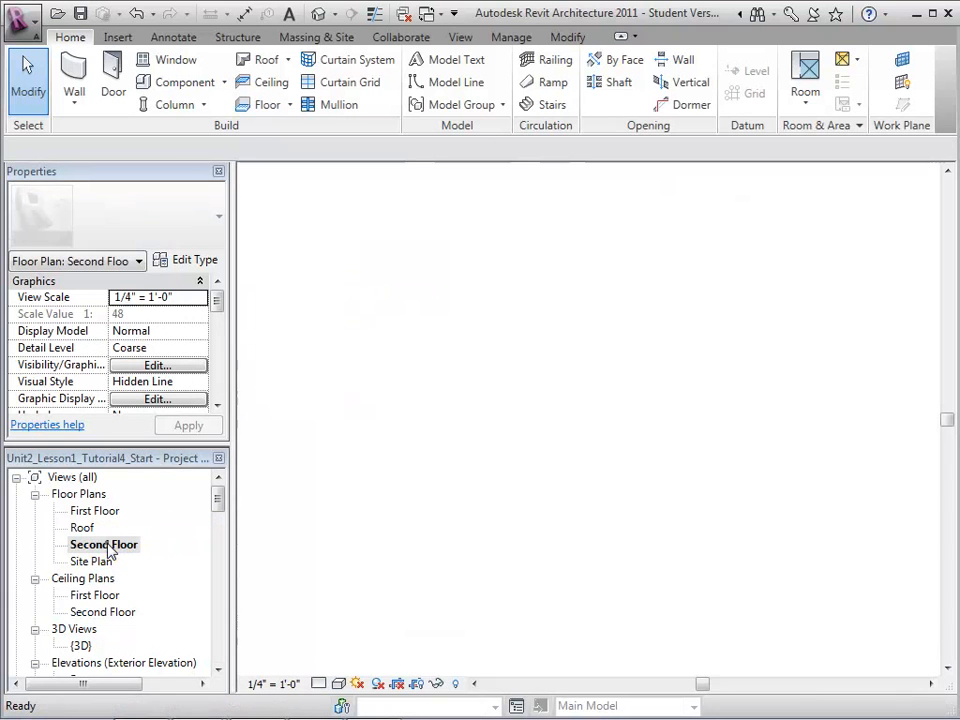
double_click(103, 544)
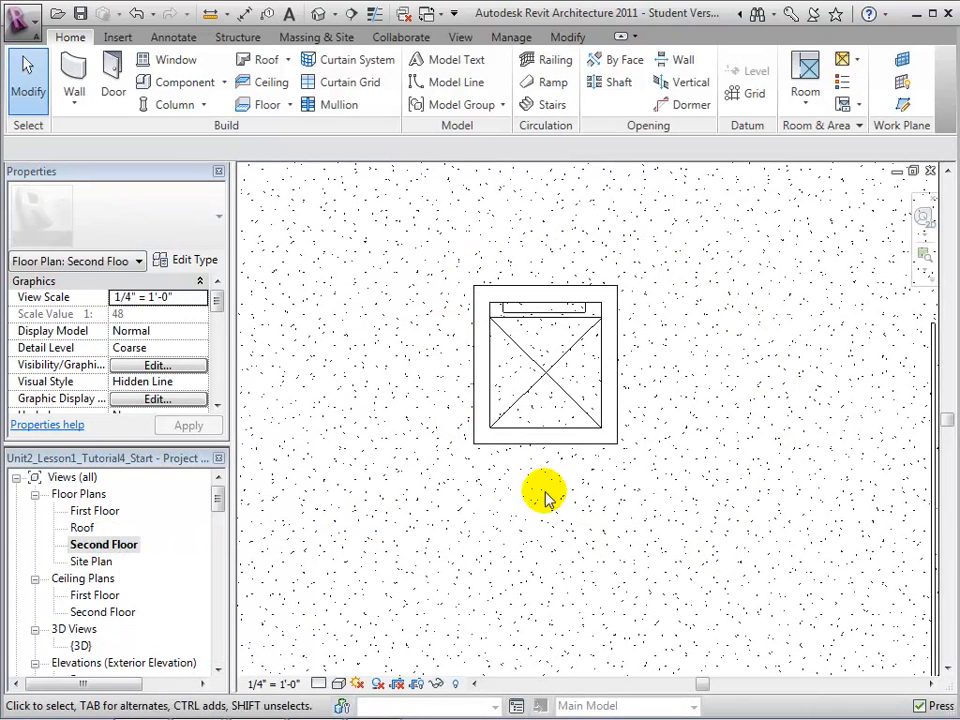
mouse_move(616, 82)
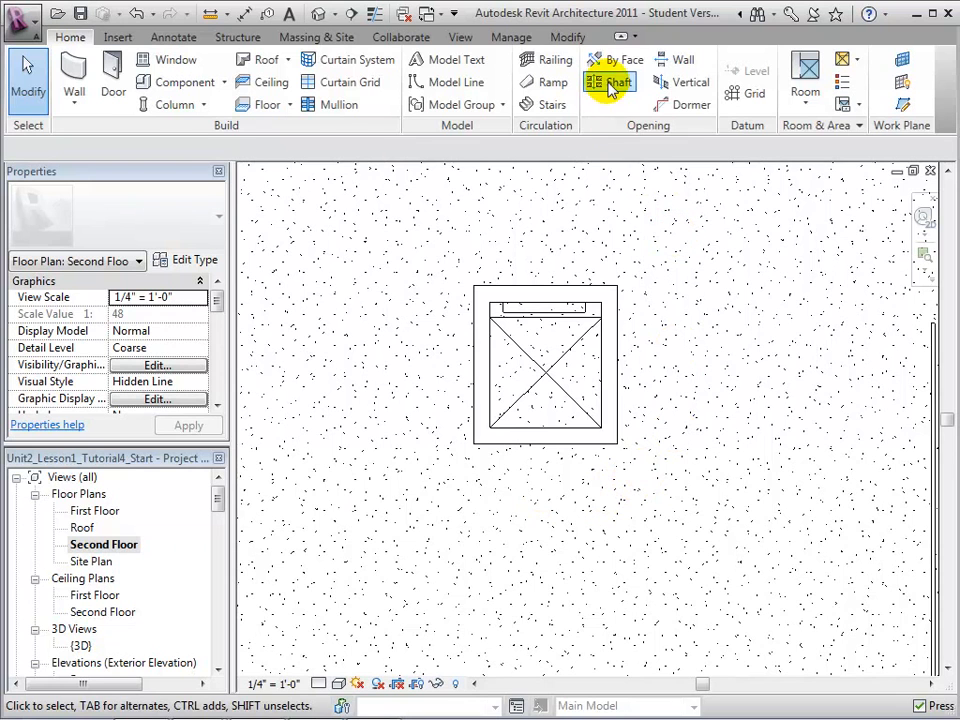
Sketch a First Floor-to-Roof shaft opening from picked elevator edges, trimmed to a closed loop
left_click(612, 82)
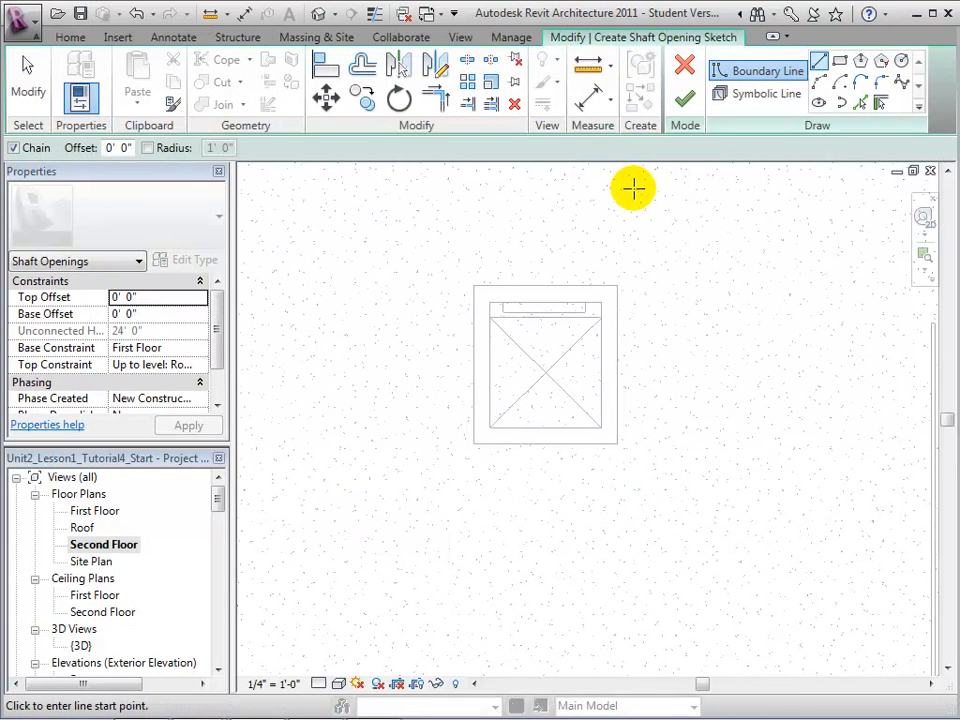
mouse_move(631, 194)
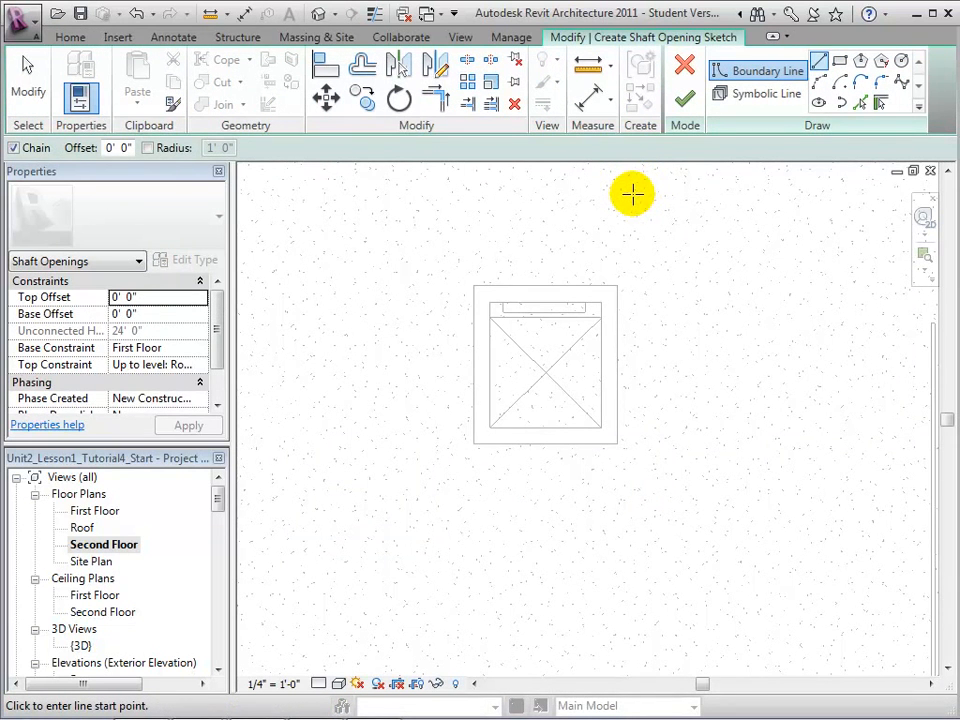
mouse_move(861, 102)
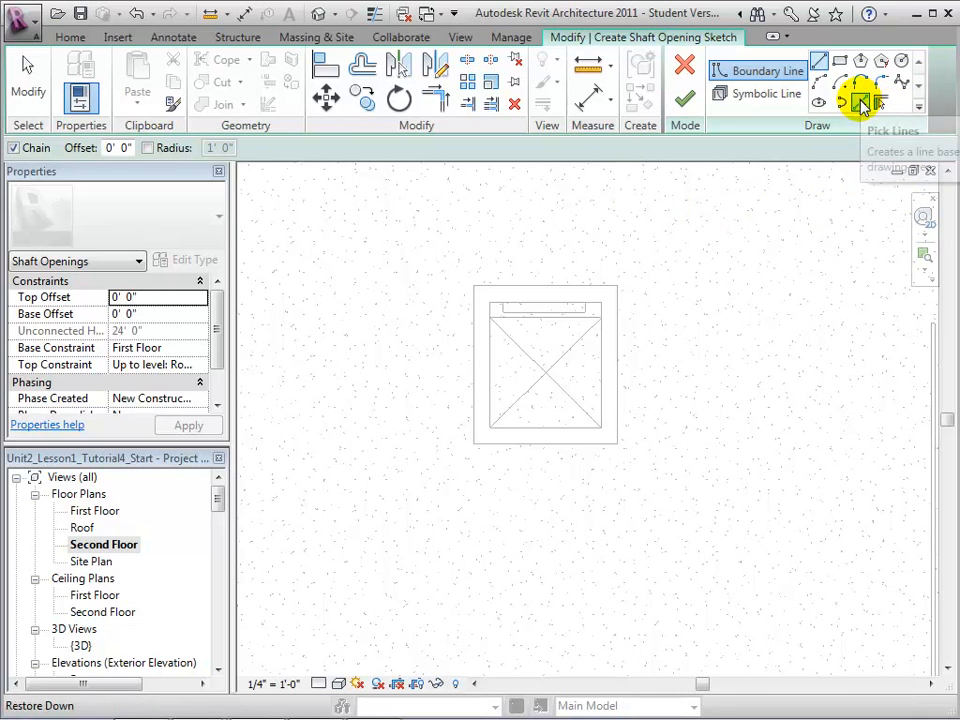
left_click(862, 103)
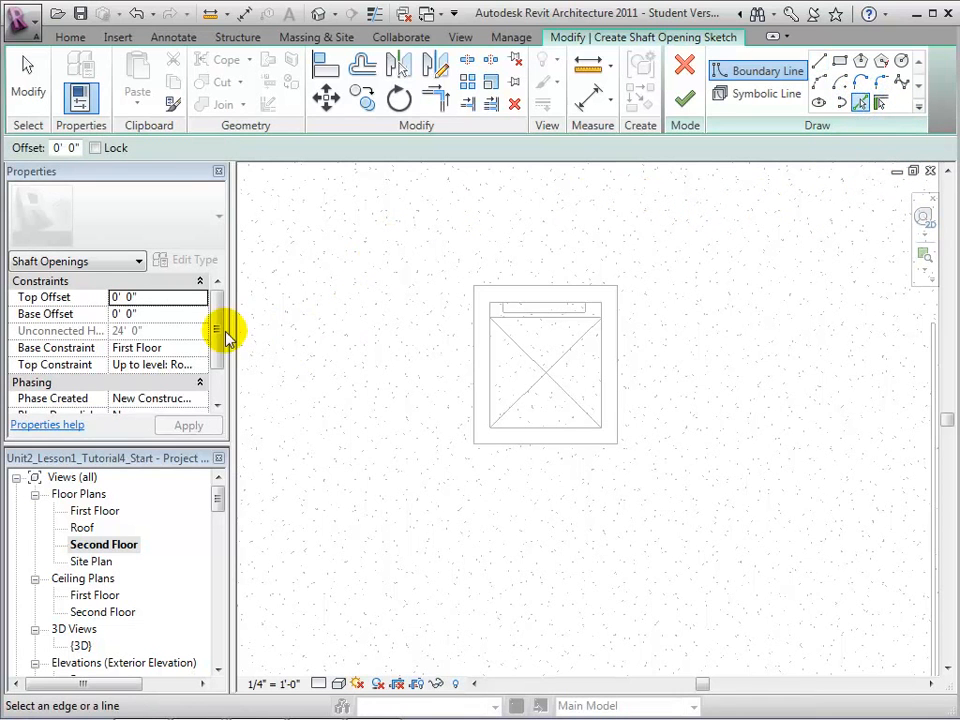
mouse_move(170, 353)
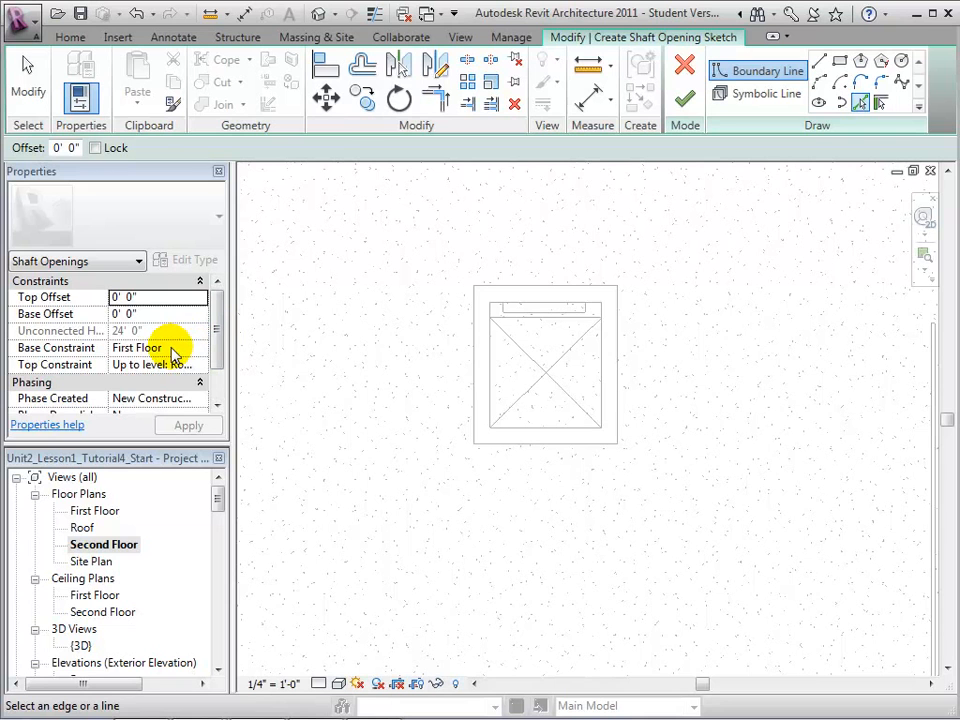
mouse_move(178, 365)
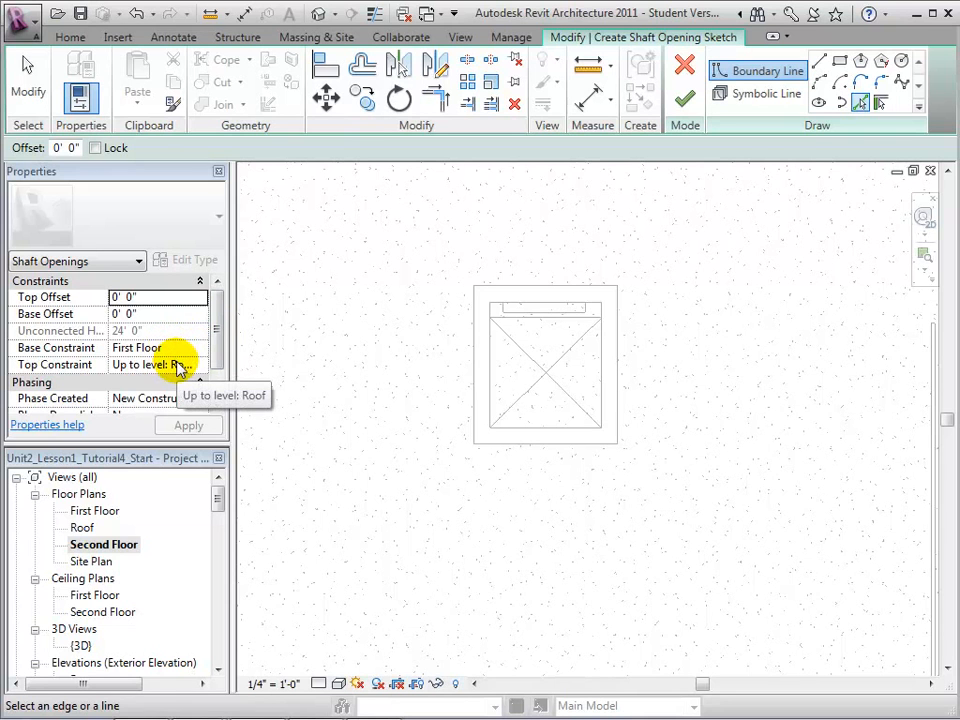
mouse_move(585, 276)
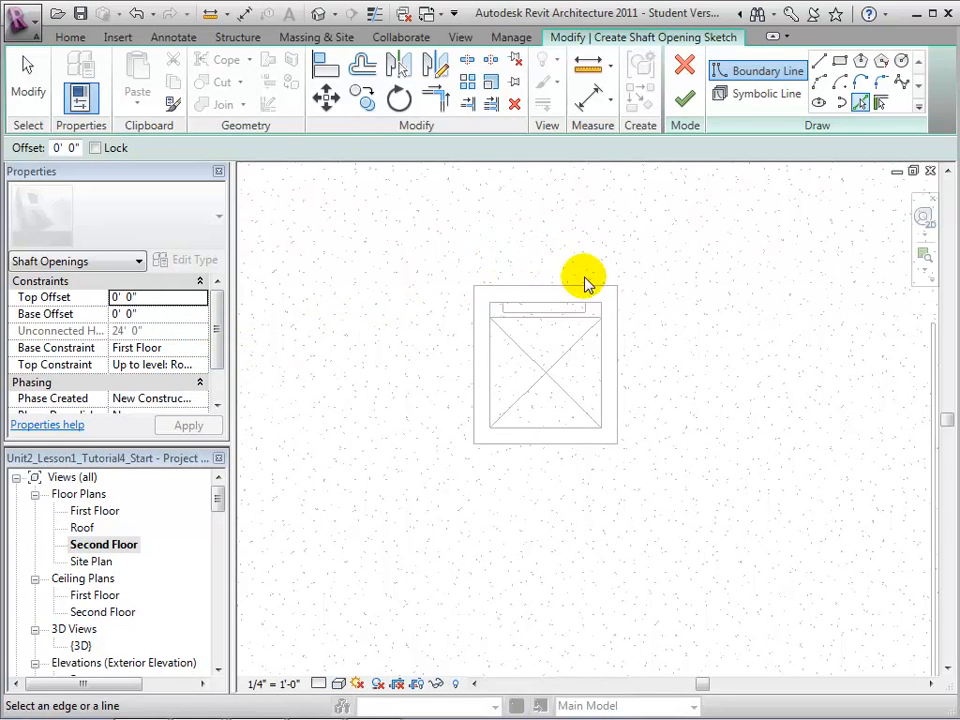
left_click_drag(490, 303, 600, 303)
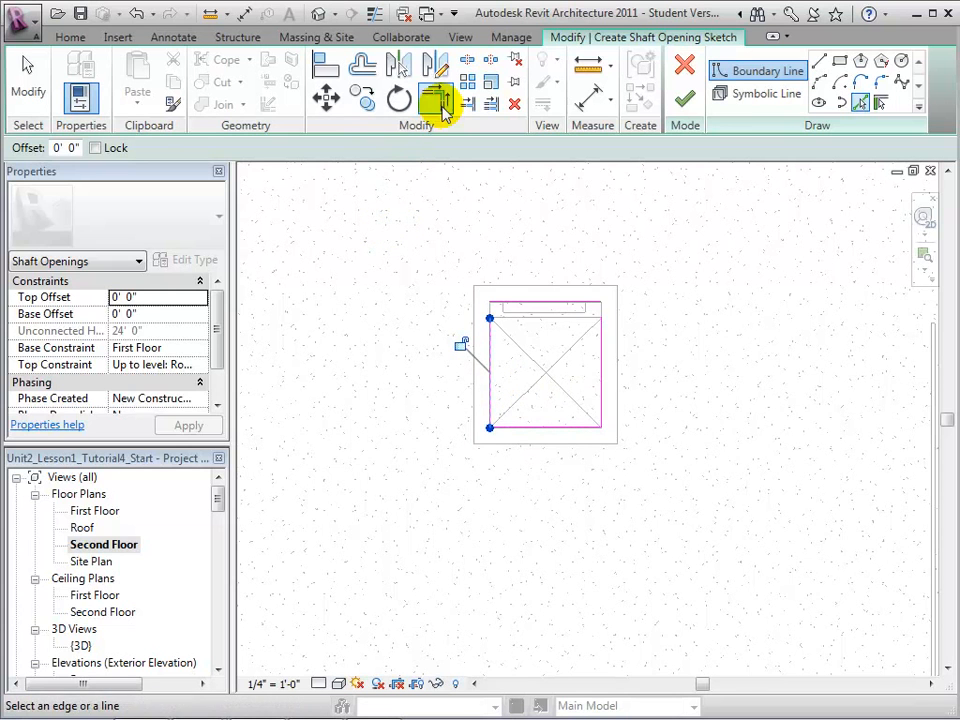
left_click(435, 100)
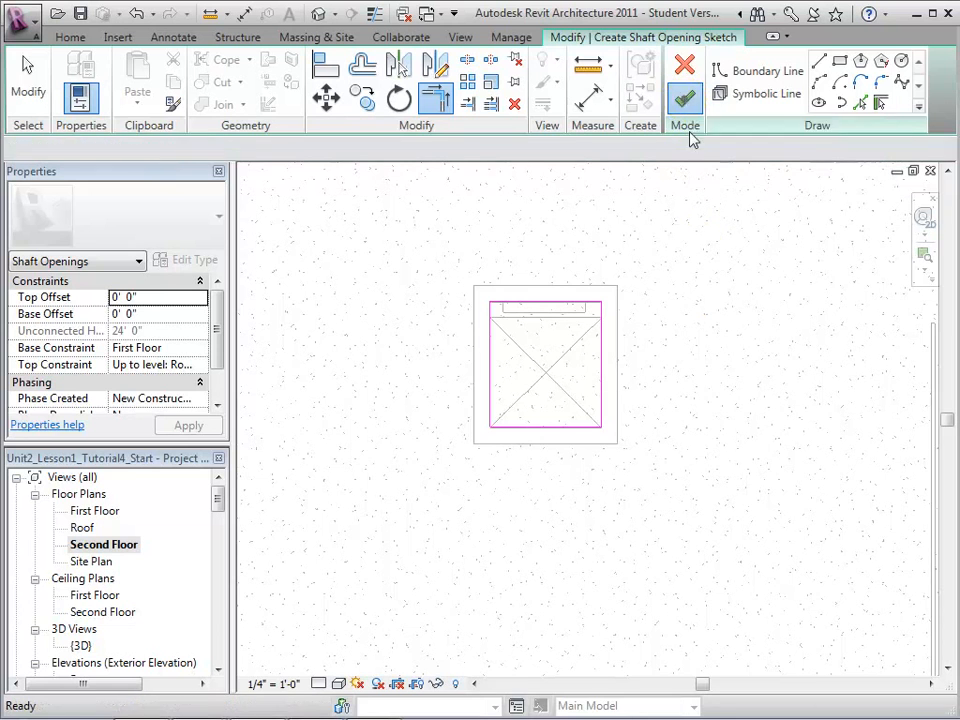
left_click(684, 98)
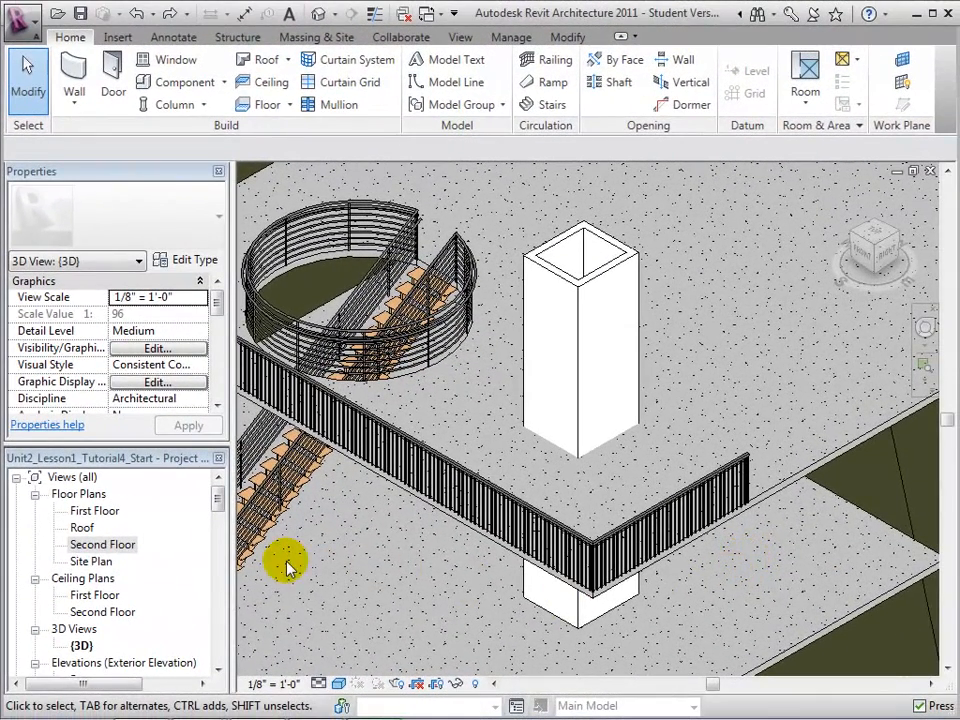
On the Second Floor plan, cut a rectangular wall opening in the front elevator wall
double_click(103, 544)
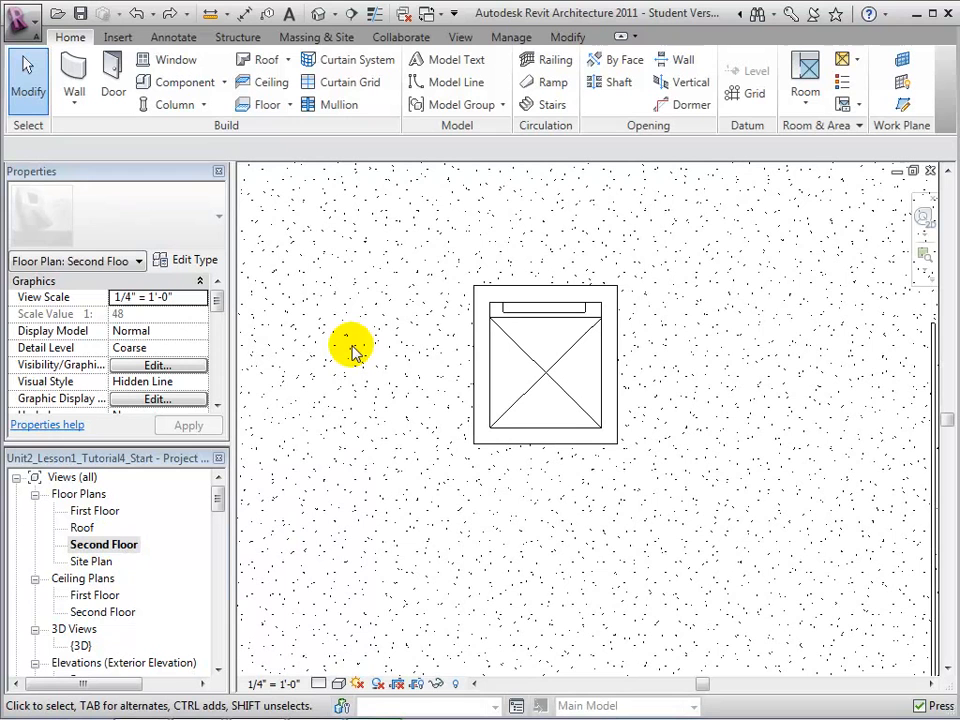
mouse_move(575, 230)
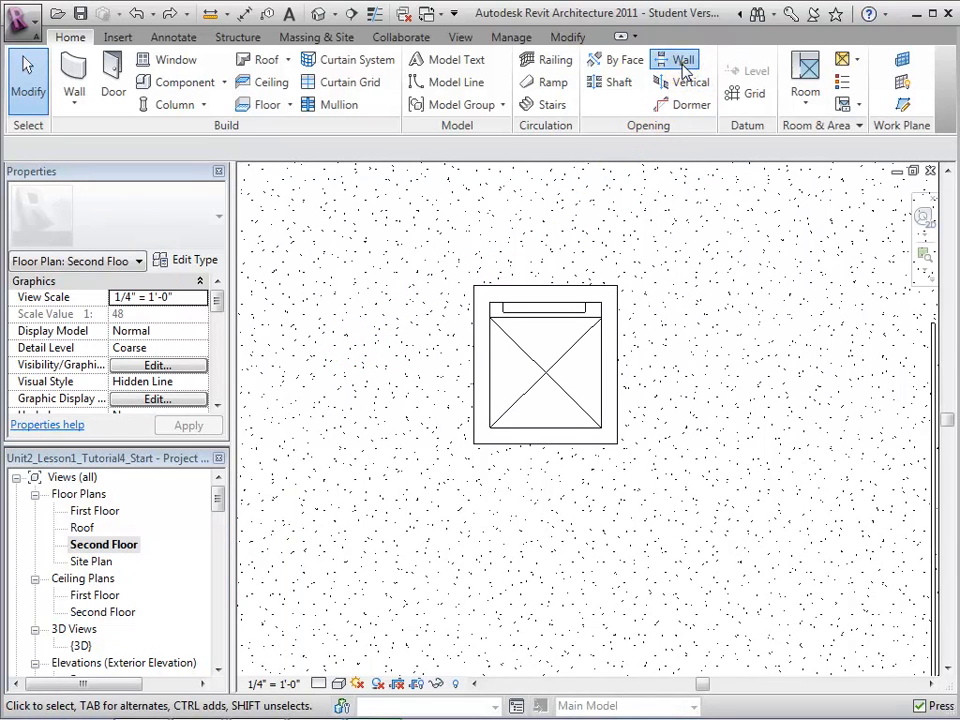
left_click(675, 59)
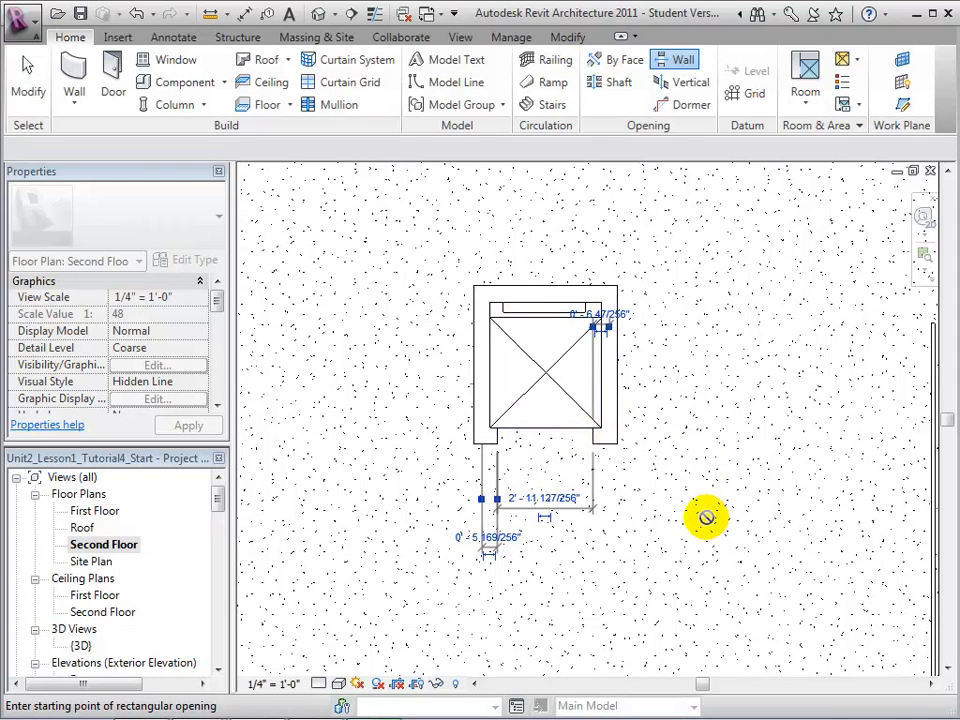
left_click(28, 80)
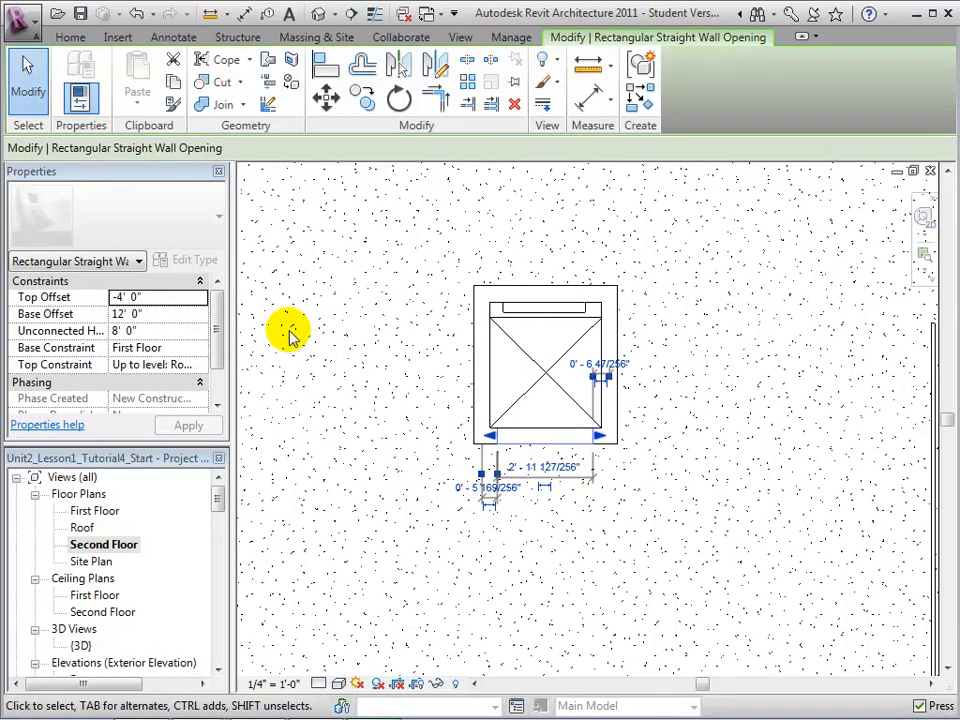
mouse_move(190, 328)
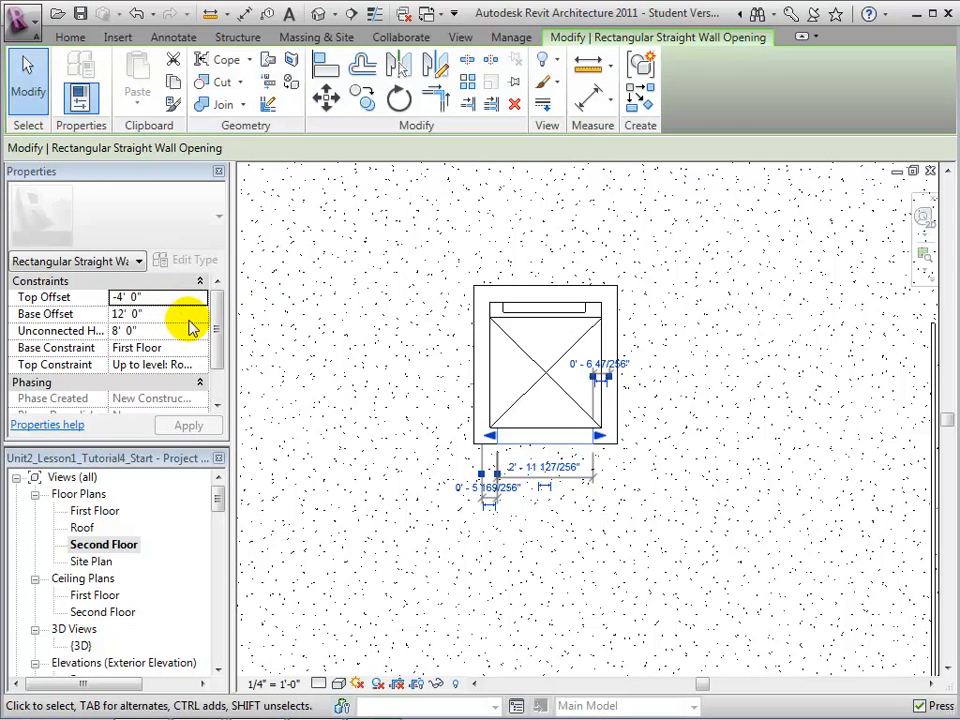
mouse_move(393, 138)
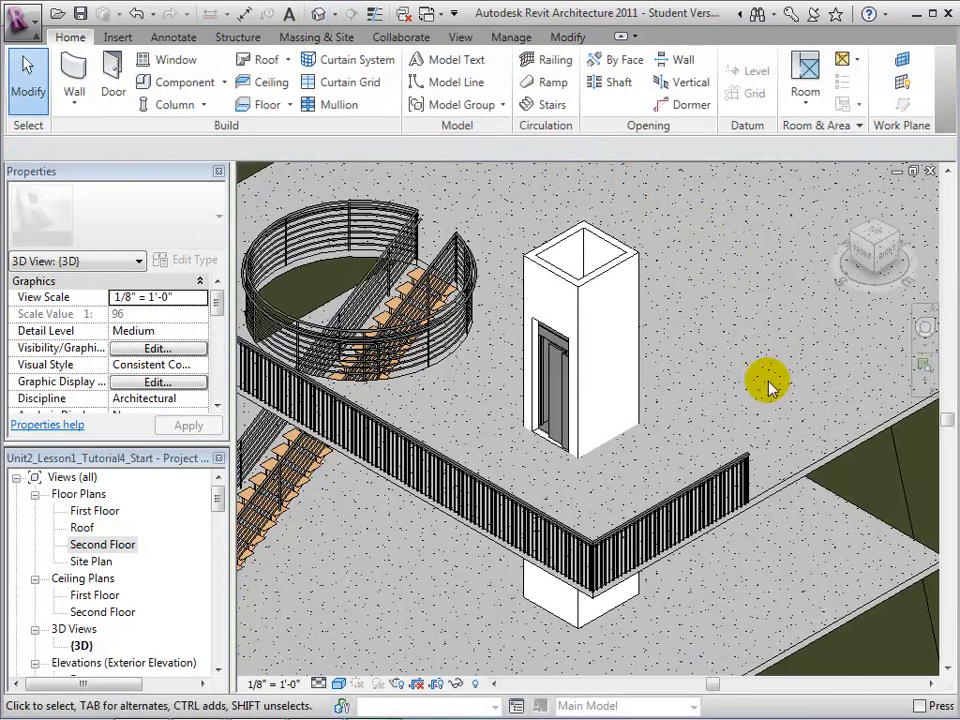
mouse_move(750, 395)
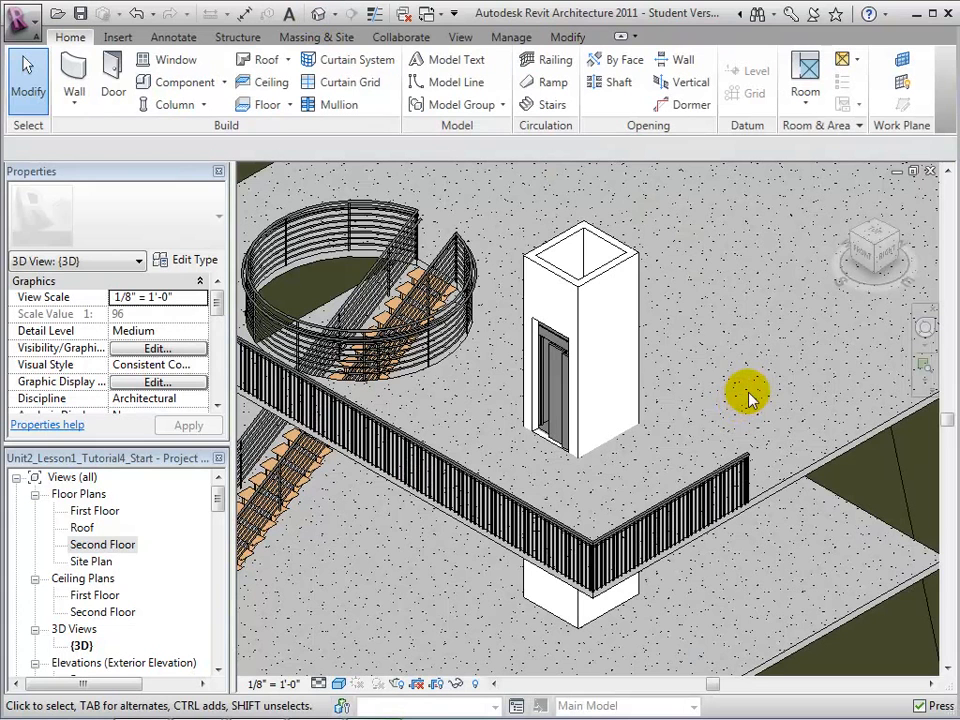
On the First Floor plan, cut a rectangular wall opening in the front enclosure wall
double_click(93, 511)
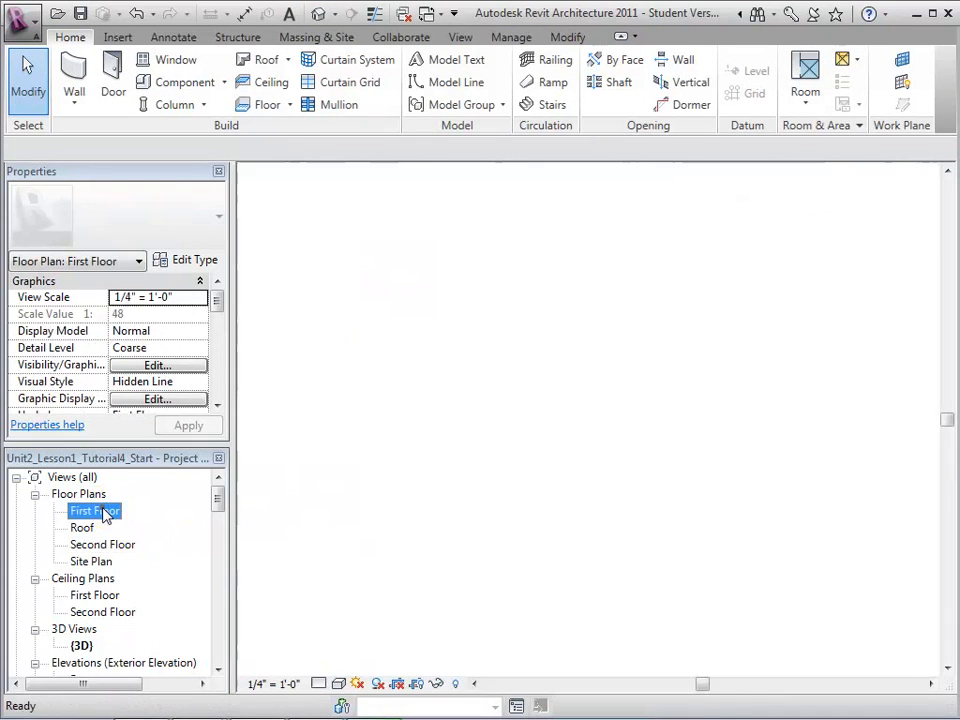
double_click(94, 511)
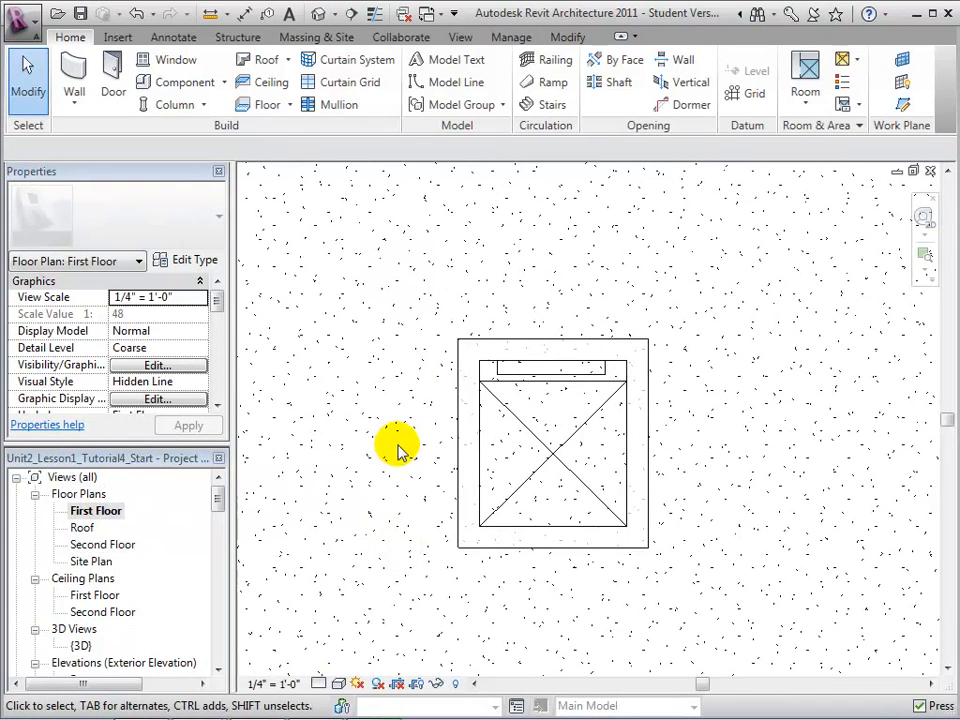
mouse_move(678, 60)
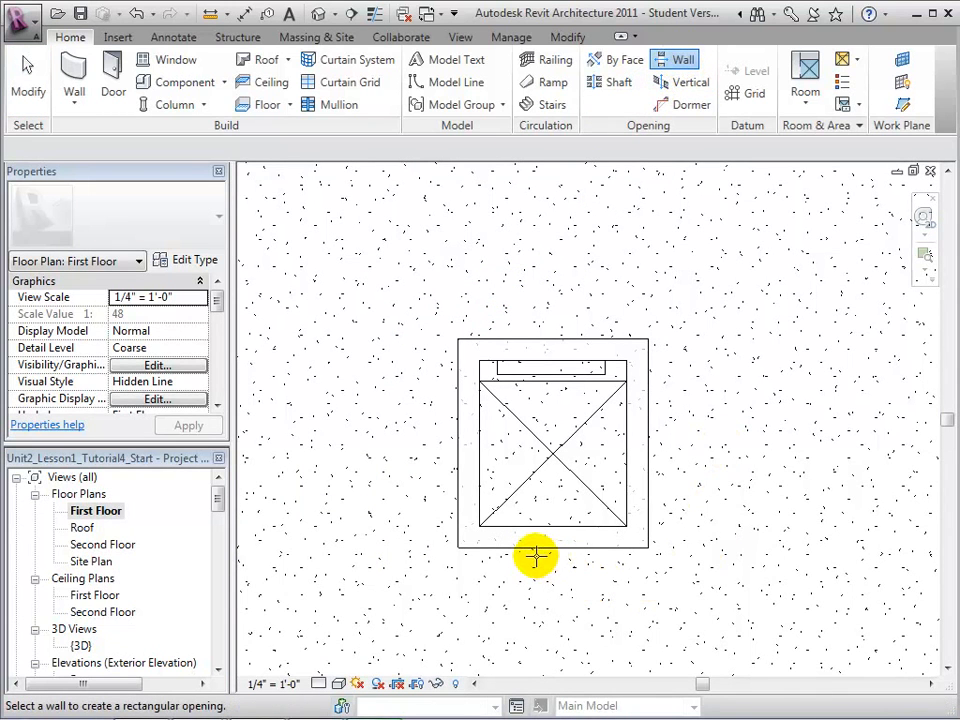
left_click(550, 540)
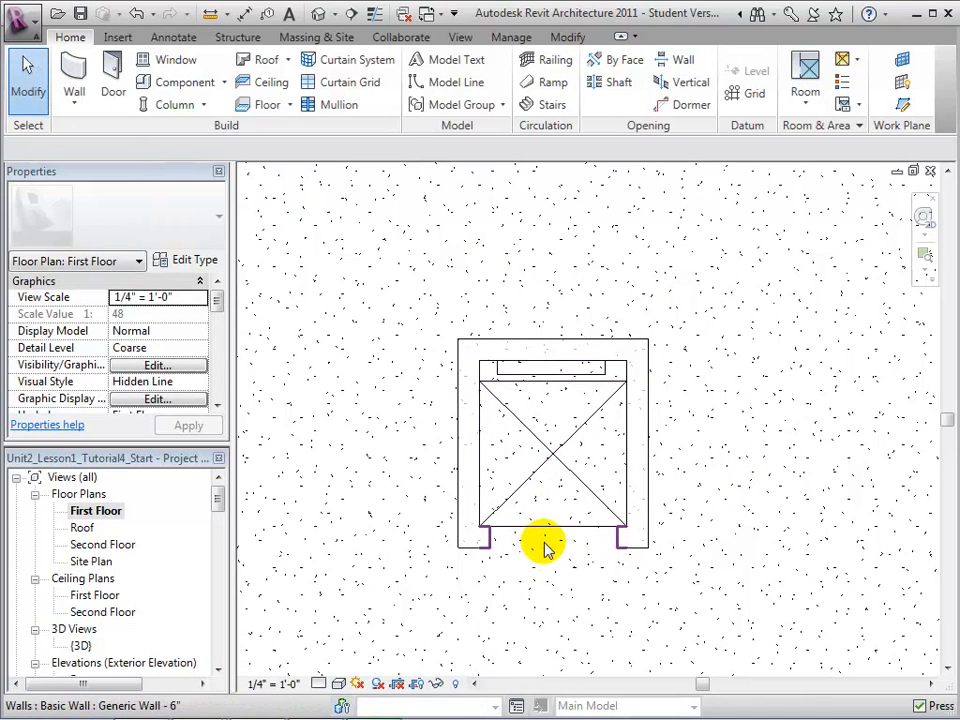
left_click(545, 545)
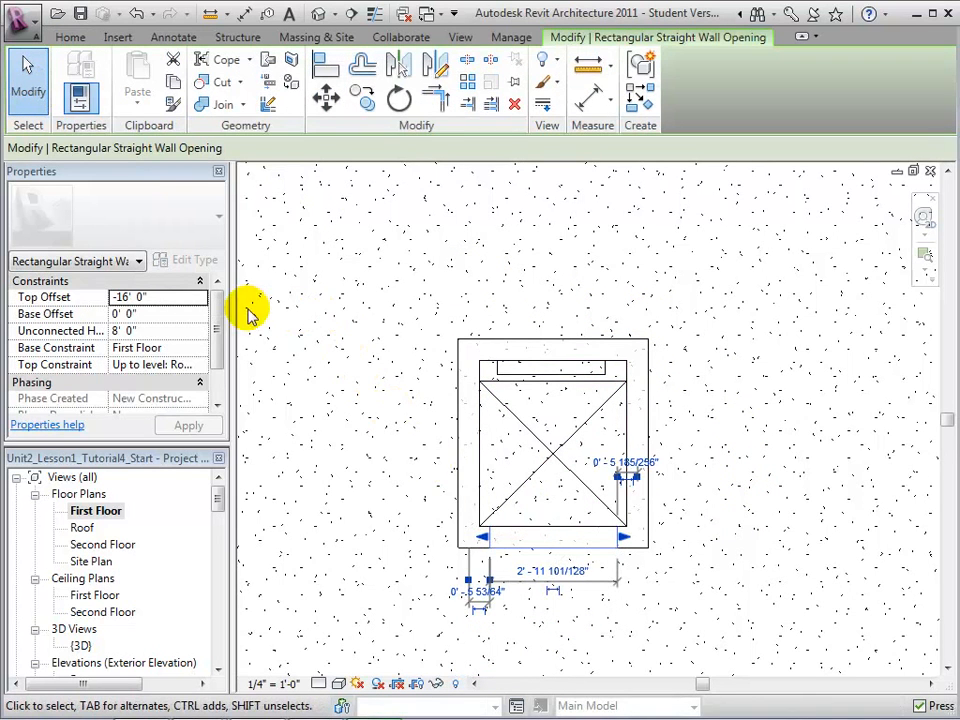
mouse_move(219, 320)
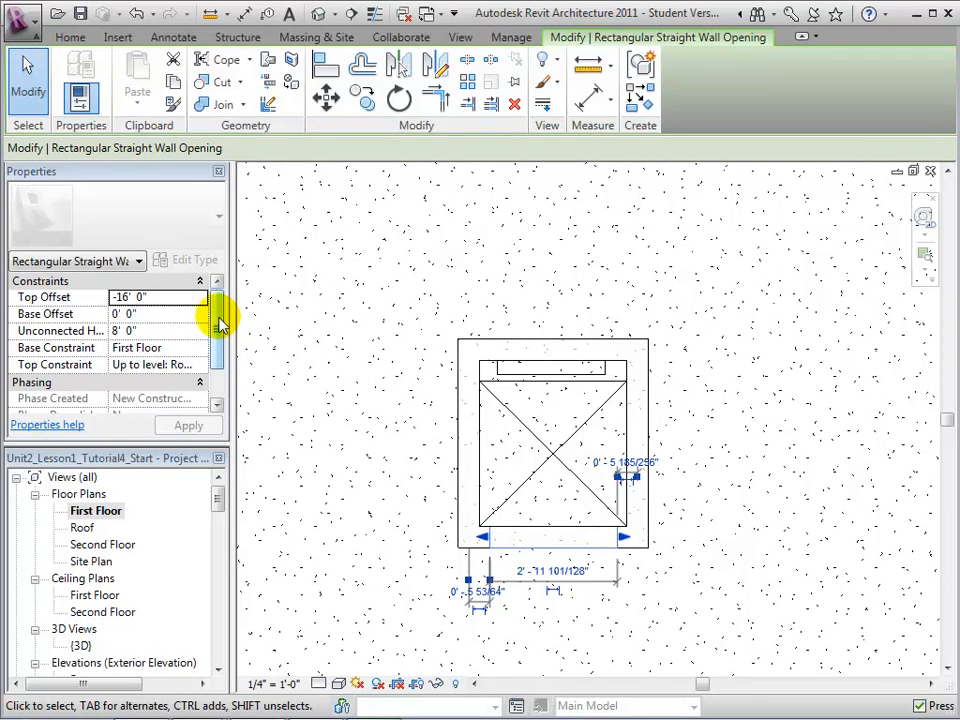